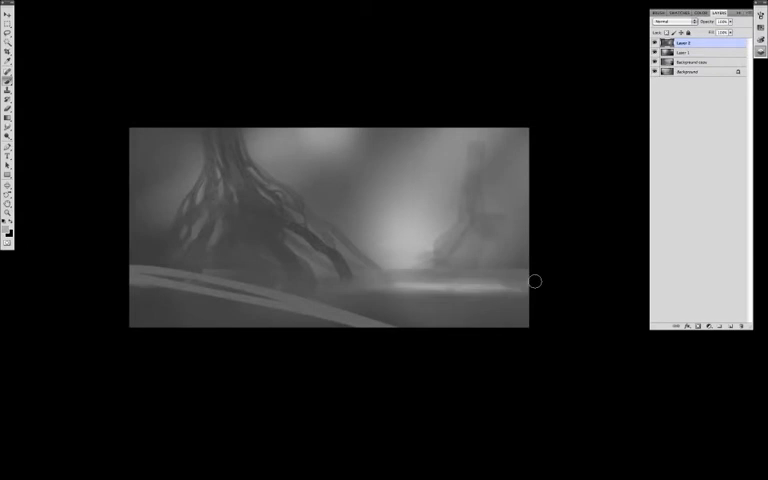
Paint grey twisting rock shapes and mist over the sketch on Layer 2.
drag(534, 281, 166, 337)
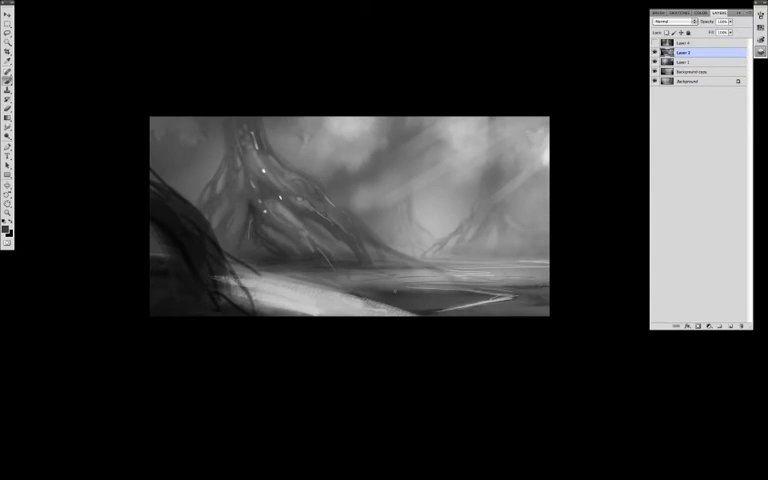
Paint a dark foreground stroke along the left edge of the valley.
drag(150, 258, 405, 320)
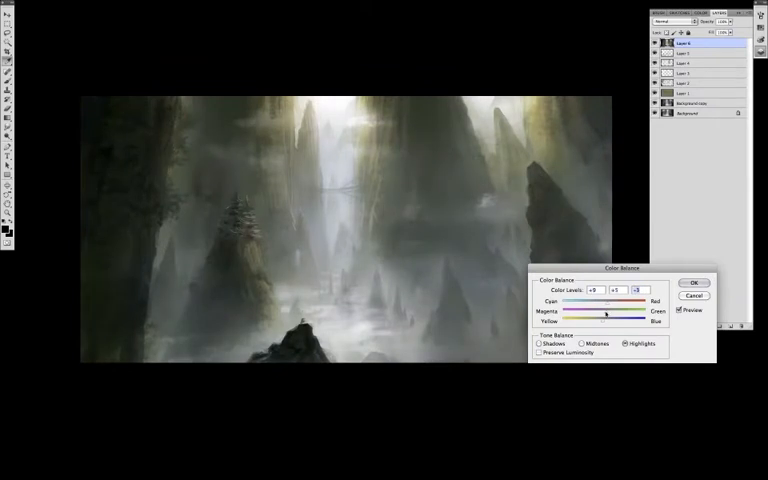
Apply a Color Balance to highlights at roughly +9, +1, -3.
click(581, 344)
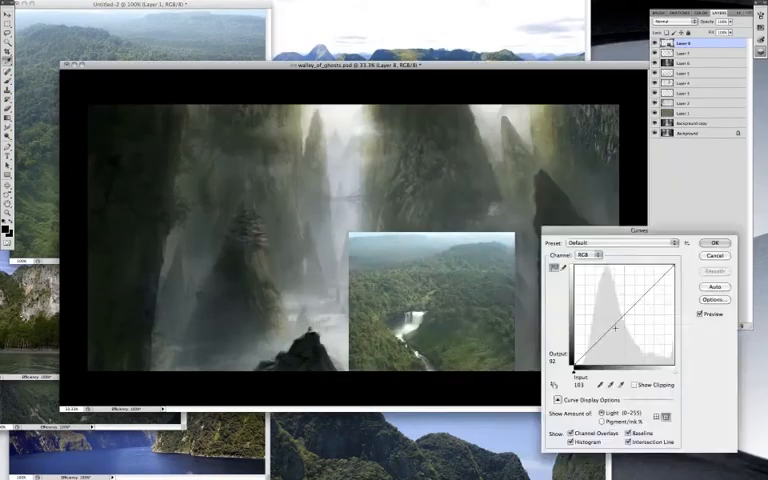
Apply the slightly lowered Curves adjustment to the jungle waterfall photo layer.
click(716, 242)
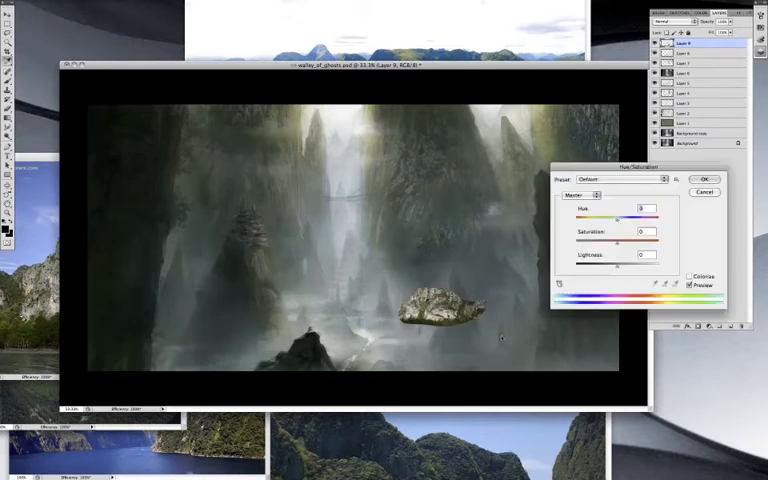
Confirm the floating rock's hue tweak, then apply a darkening Curves adjustment to the texture.
click(705, 165)
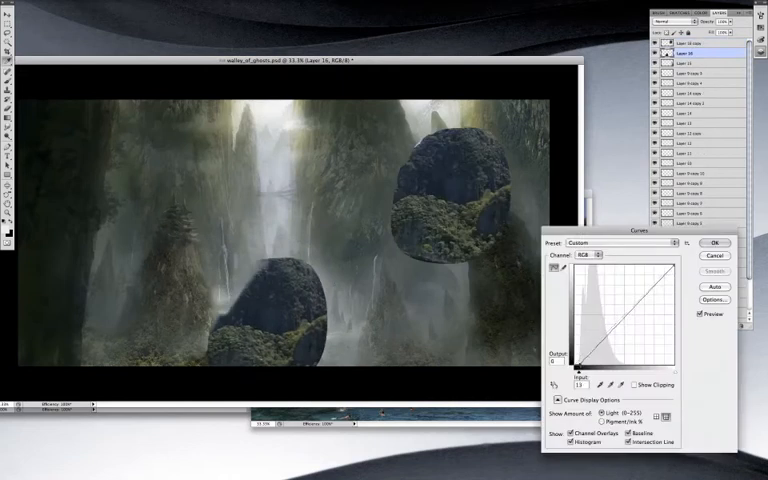
click(715, 243)
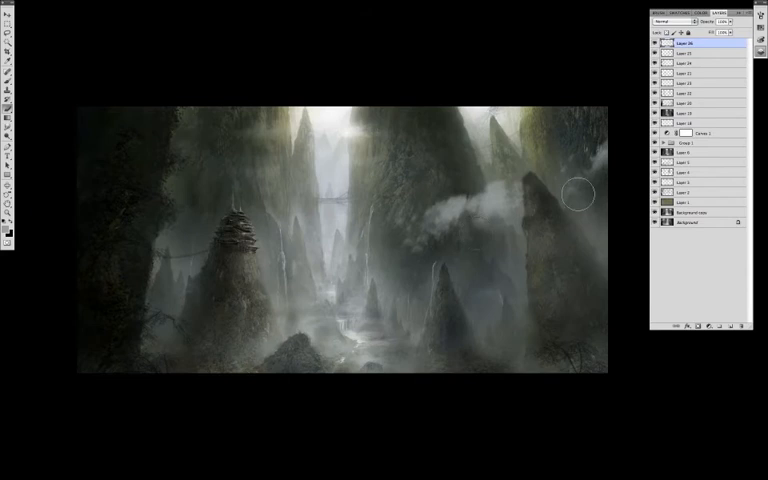
Paint a wisp of cloud across the right spire with a cloud brush.
drag(578, 192, 565, 230)
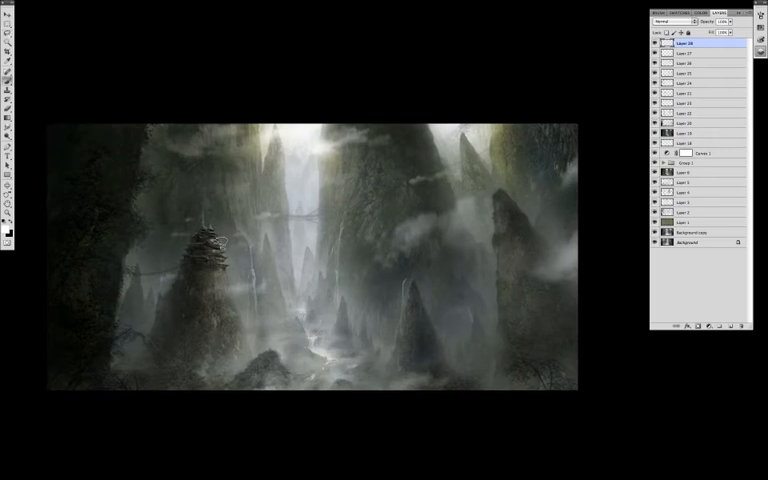
mouse_move(400, 222)
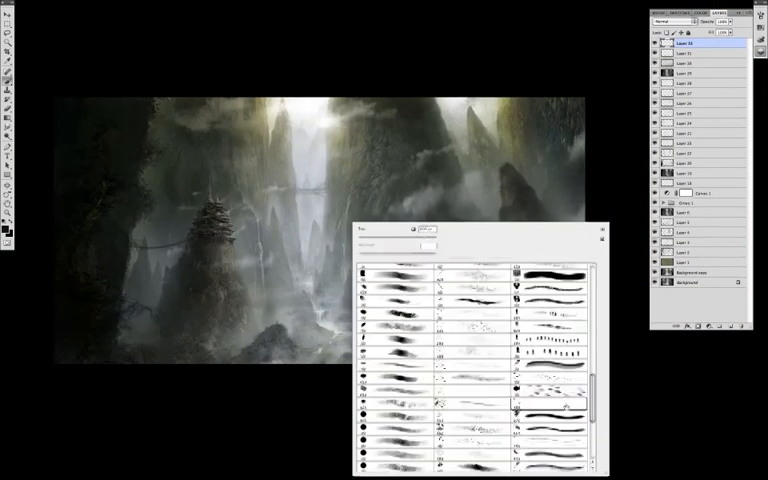
Pick a different cloud brush from the Brush Preset picker for the mist.
click(601, 231)
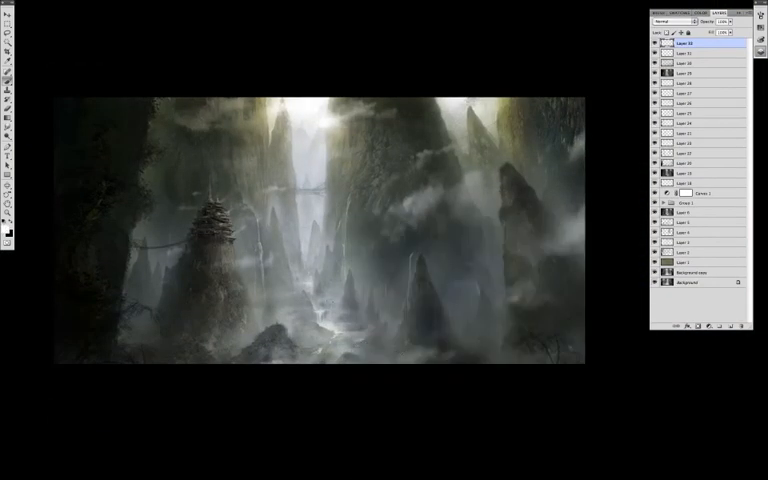